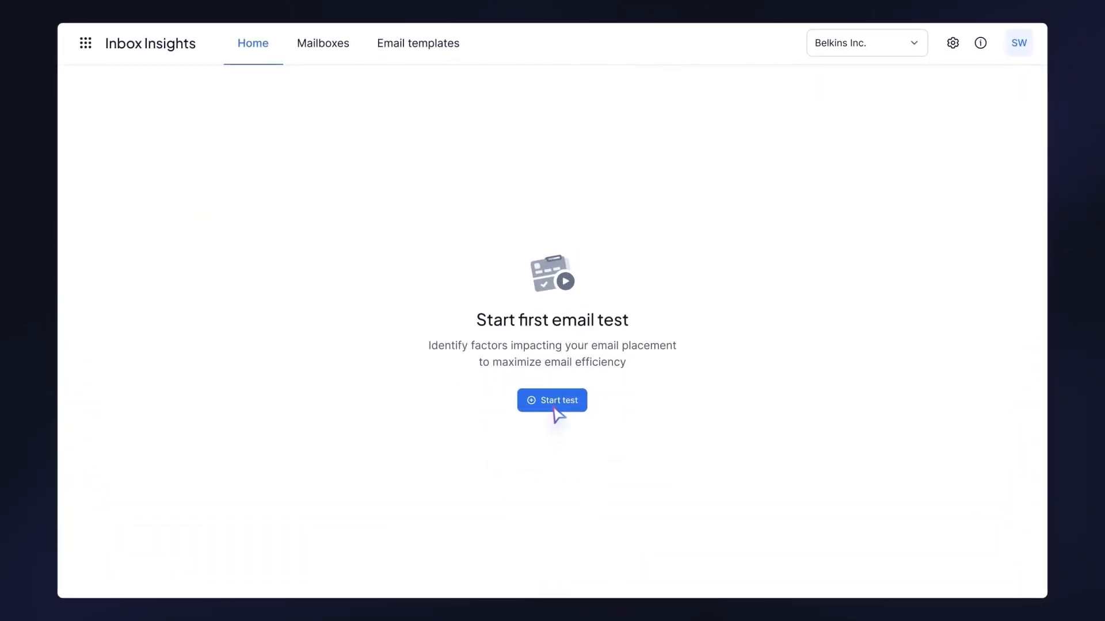
- Begin a new email test and add the Gmail mailbox as the sending account
{"action": "left_click", "coordinate": [552, 401]}
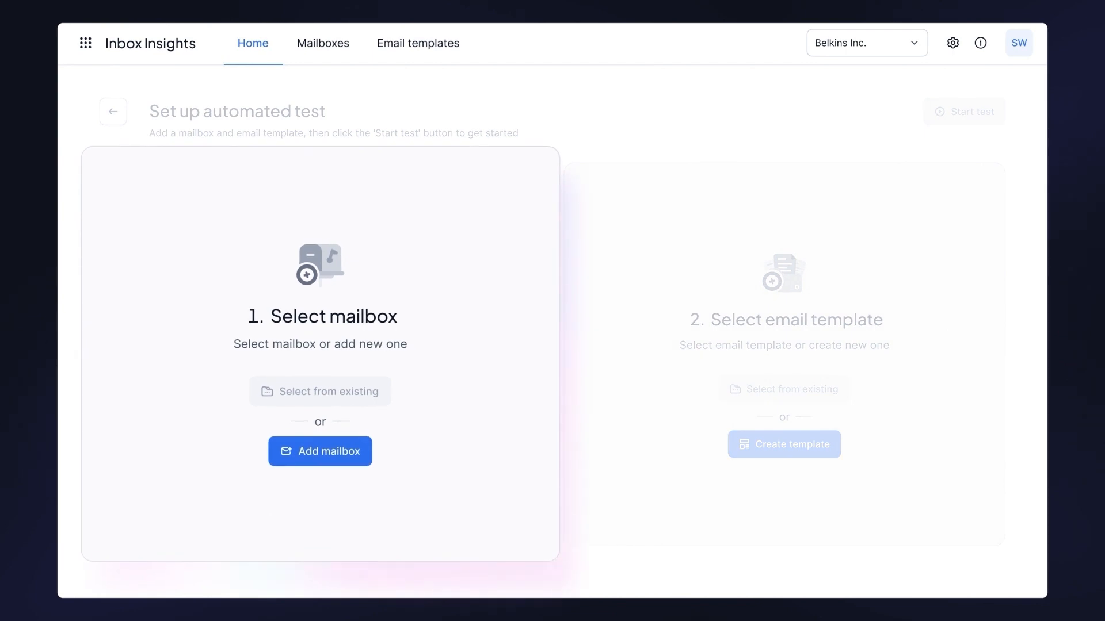
{"action": "left_click", "coordinate": [319, 451]}
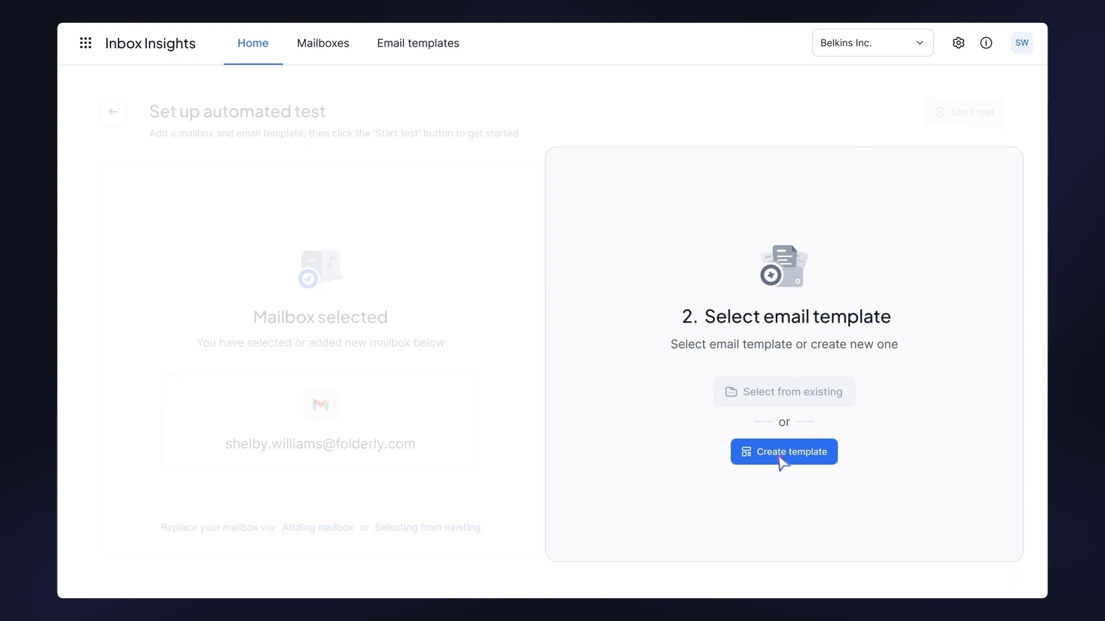
- Create the plain-text template 'Long-Term Capital Investment Proposal' and attach it to the test
{"action": "left_click", "coordinate": [783, 451]}
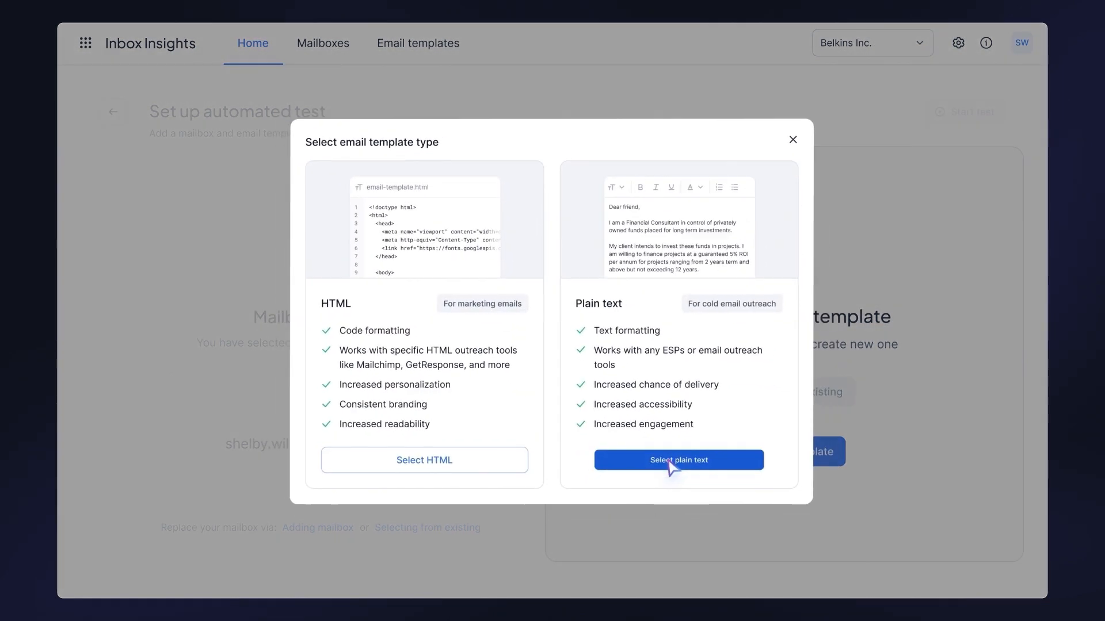
{"action": "left_click", "coordinate": [677, 460]}
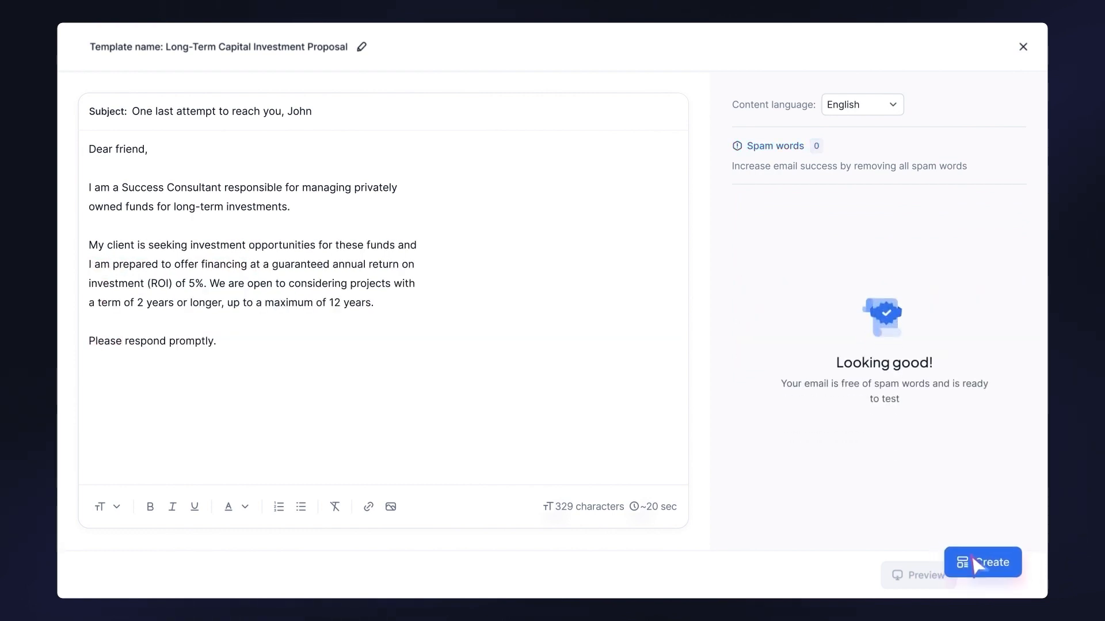
{"action": "left_click", "coordinate": [981, 562]}
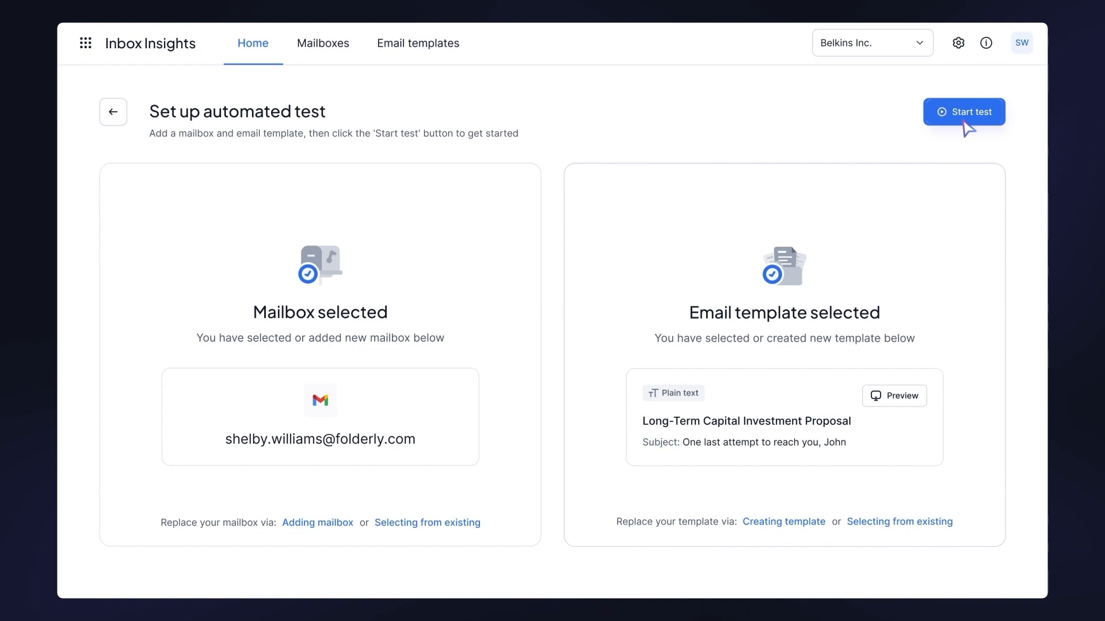
- Launch the test and open its delivery report showing score 26, 72% spam and 28% inbox
{"action": "left_click", "coordinate": [964, 111]}
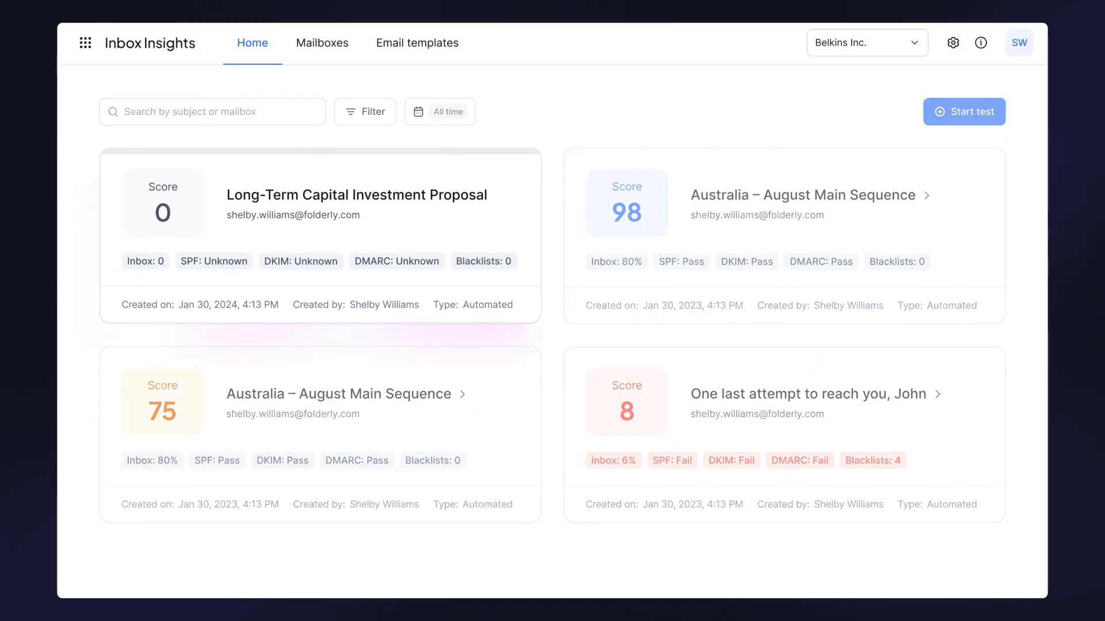
{"action": "left_click", "coordinate": [963, 111]}
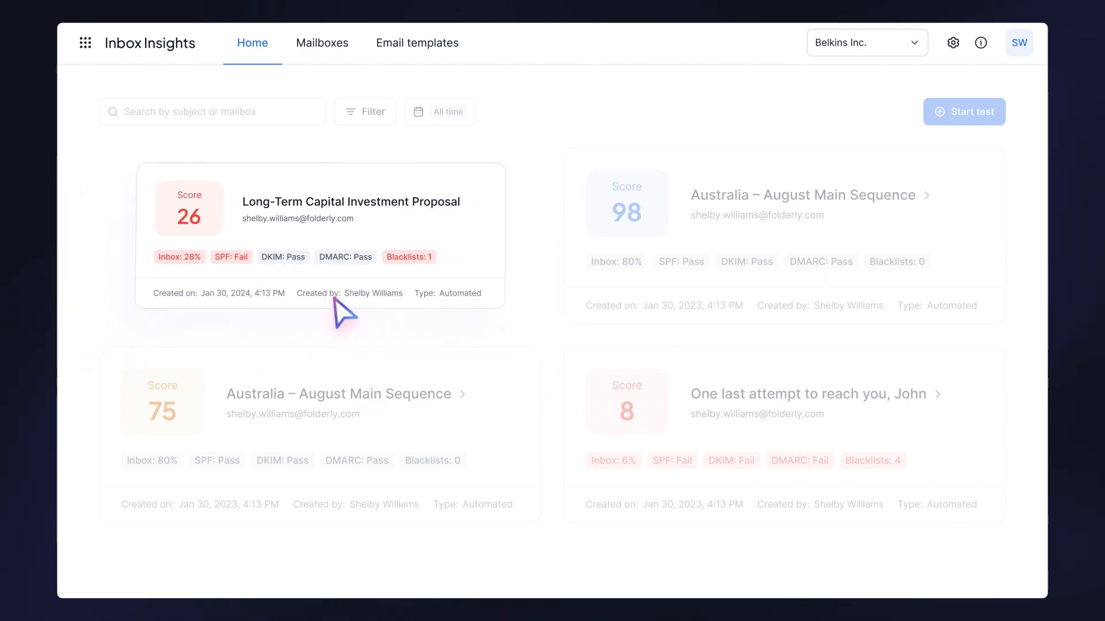
{"action": "left_click", "coordinate": [351, 208]}
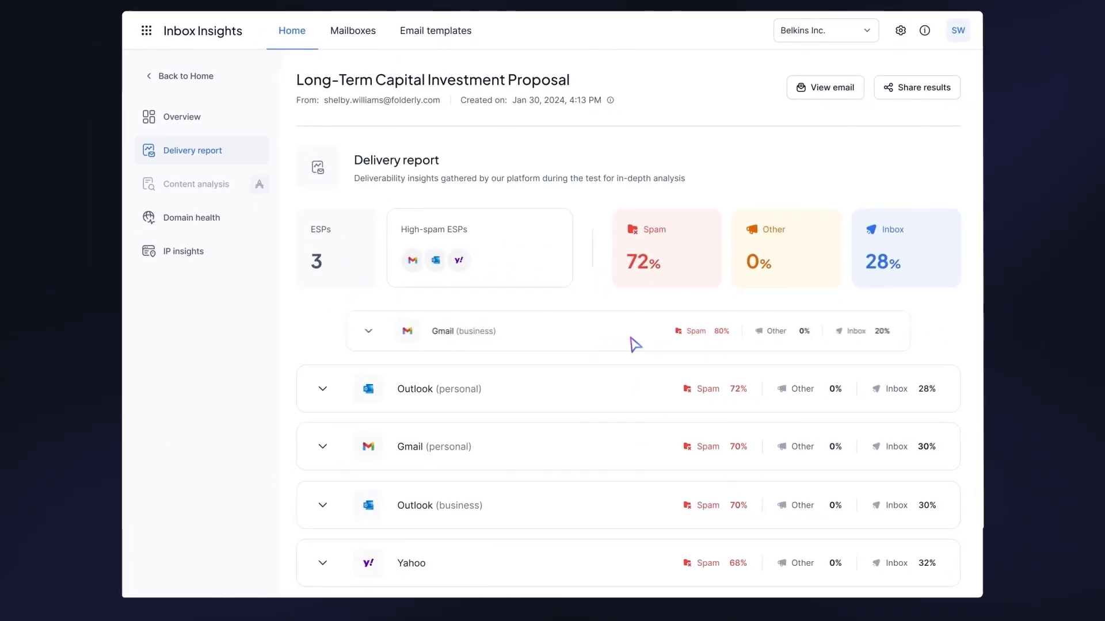
- Review folderly.com domain health with WHOIS details, SPF failing and DKIM, DMARC, BIMI passing
{"action": "left_click", "coordinate": [367, 331]}
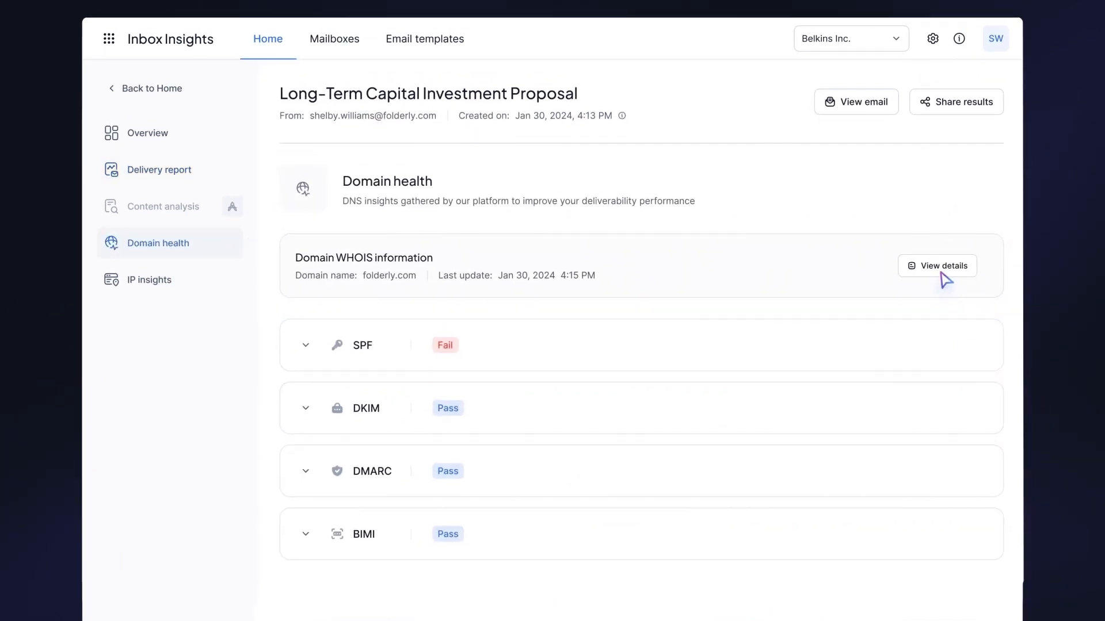
{"action": "left_click", "coordinate": [937, 266]}
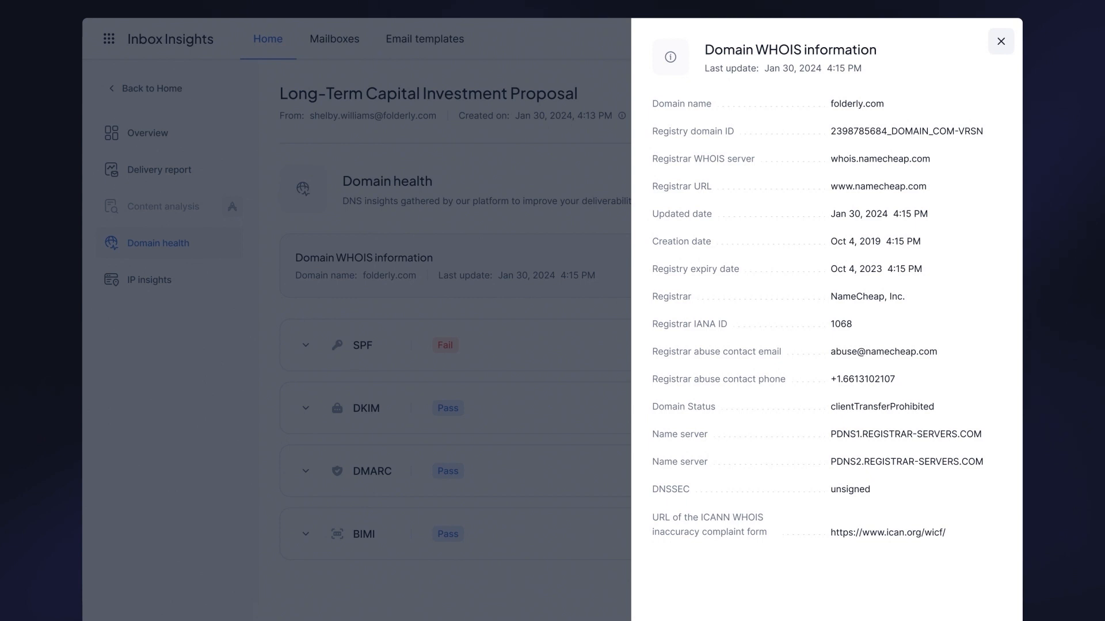
{"action": "left_click", "coordinate": [1000, 41]}
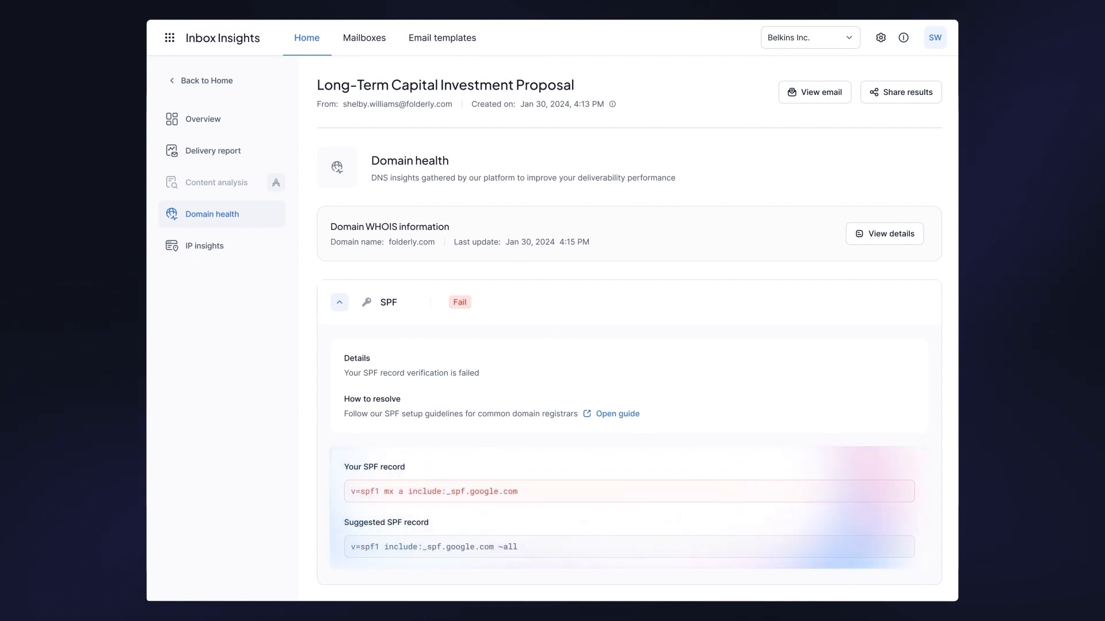
{"action": "left_click", "coordinate": [339, 302]}
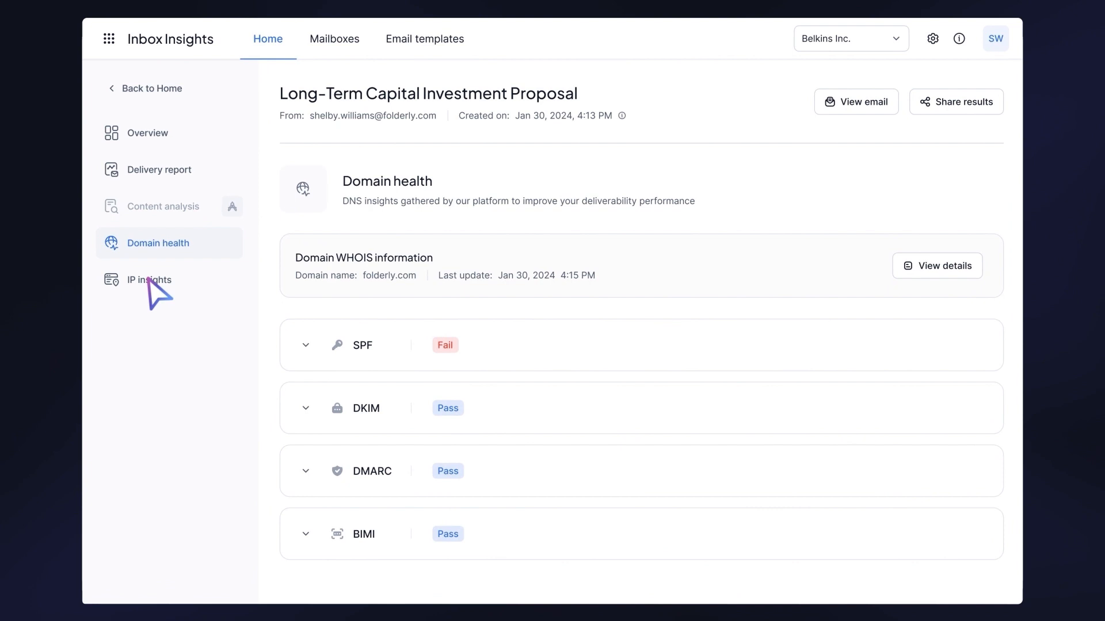
- Inspect IP insights including 209.85.220.46 and copy the shareable report link
{"action": "left_click", "coordinate": [148, 280]}
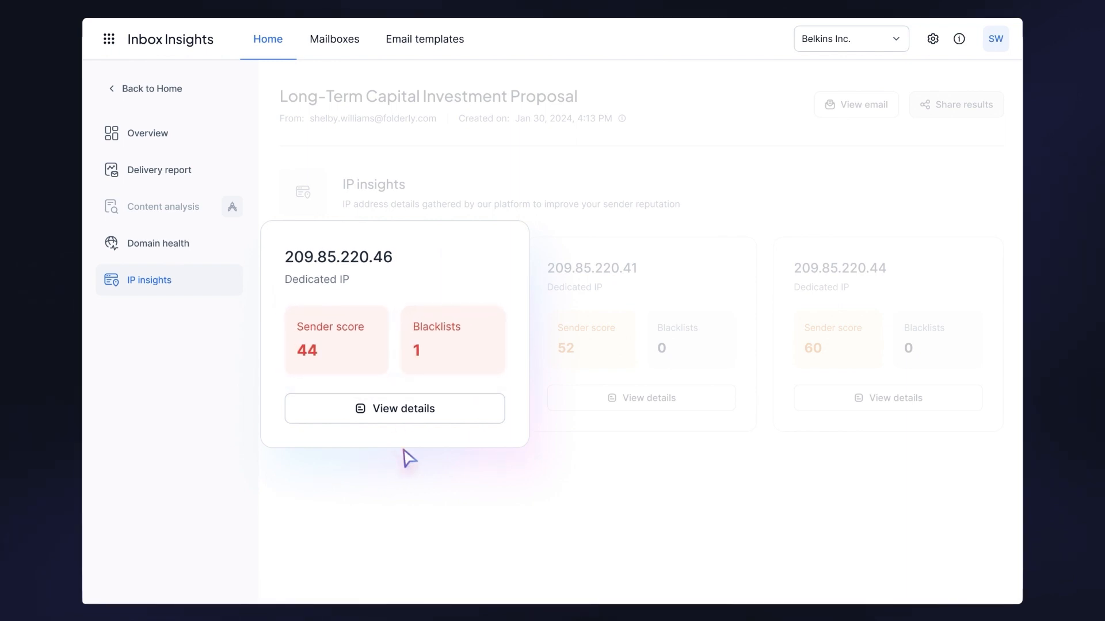
{"action": "left_click", "coordinate": [393, 408]}
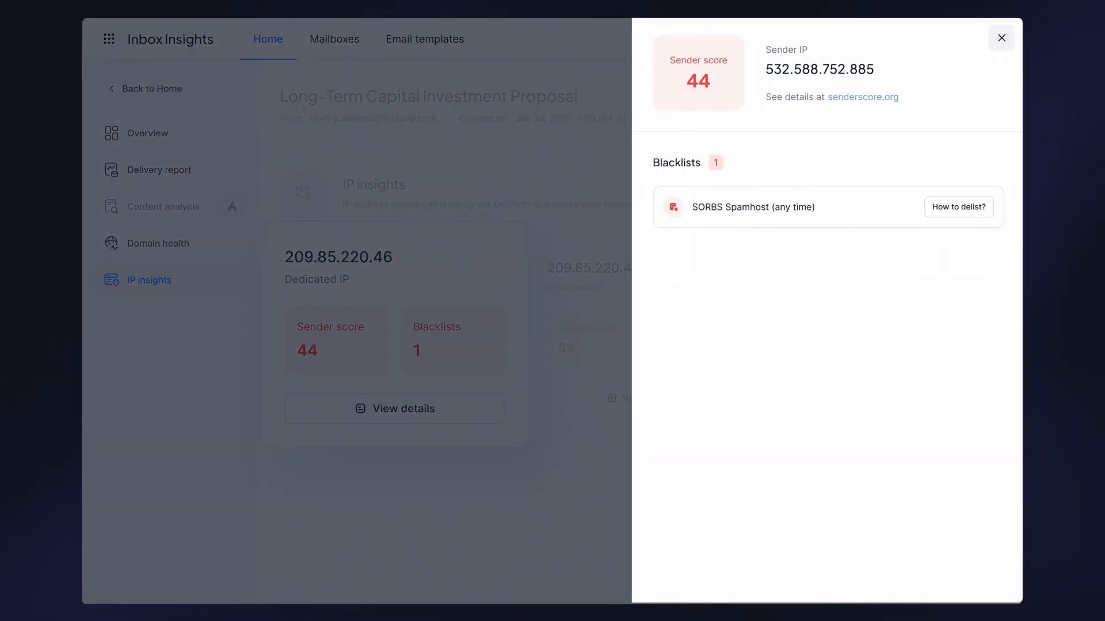
{"action": "left_click", "coordinate": [1000, 37]}
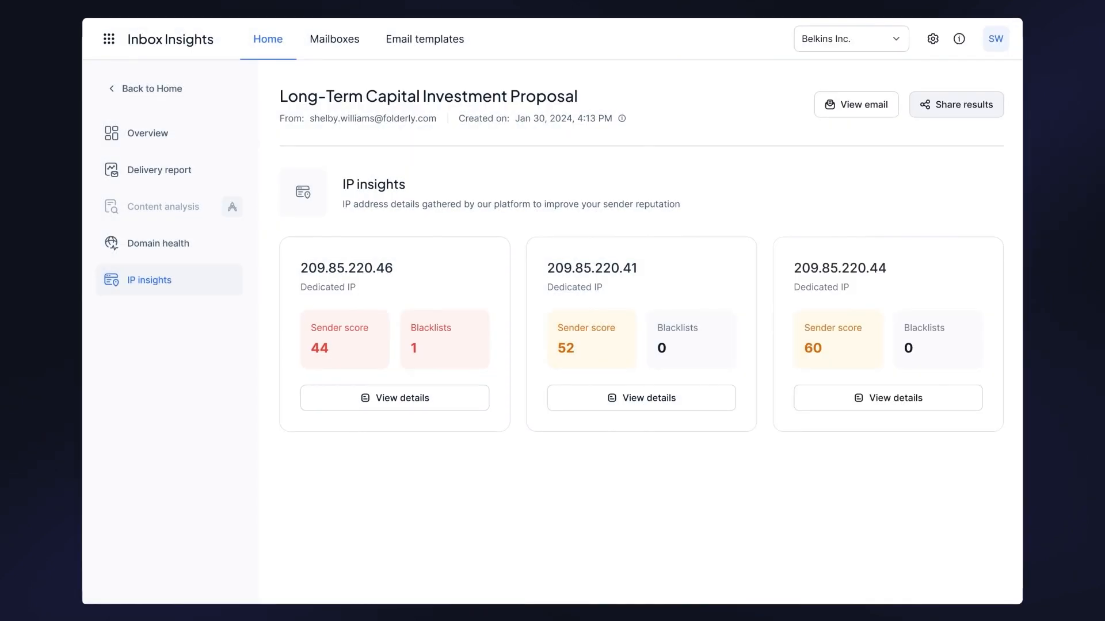
{"action": "left_click", "coordinate": [955, 105]}
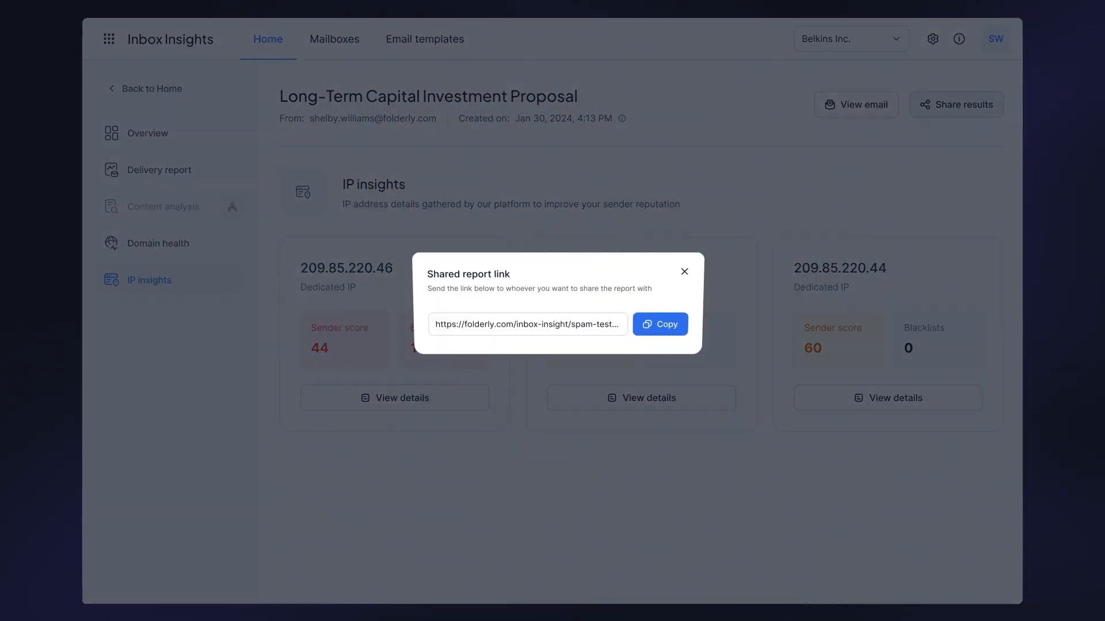
{"action": "left_click", "coordinate": [660, 324]}
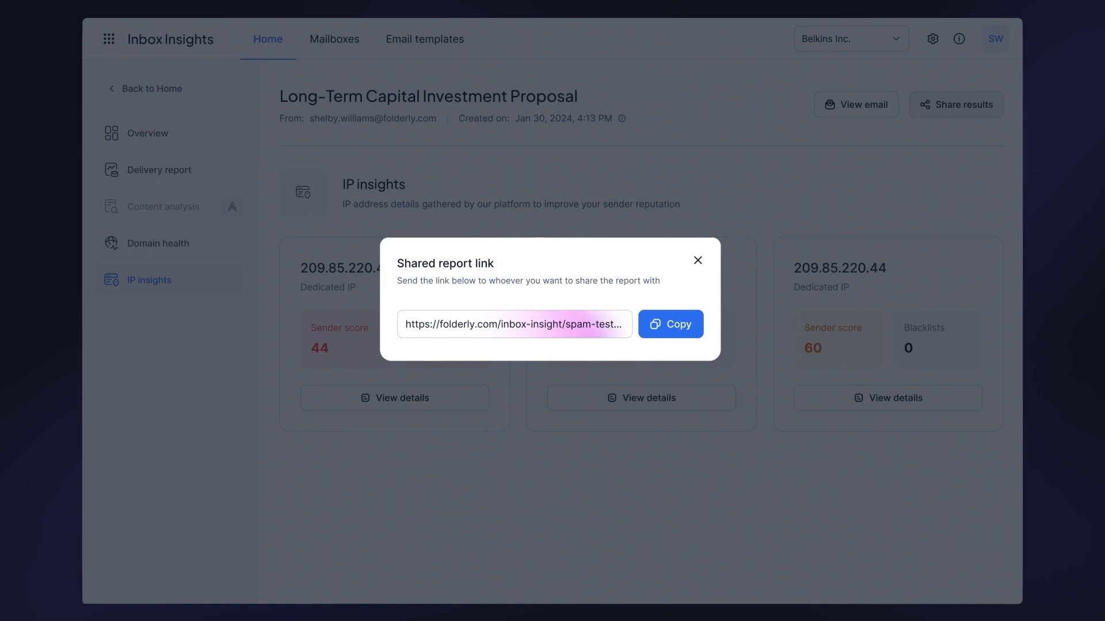